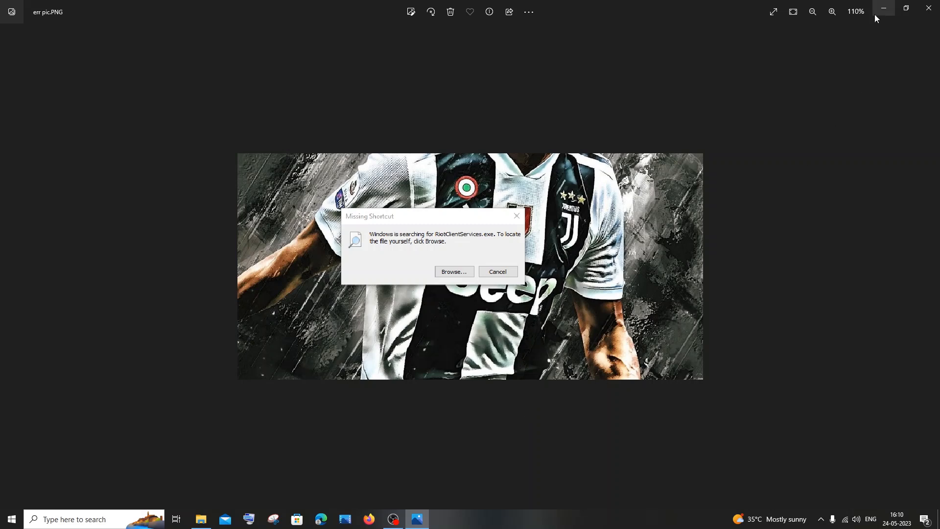
mouse_move(884, 8)
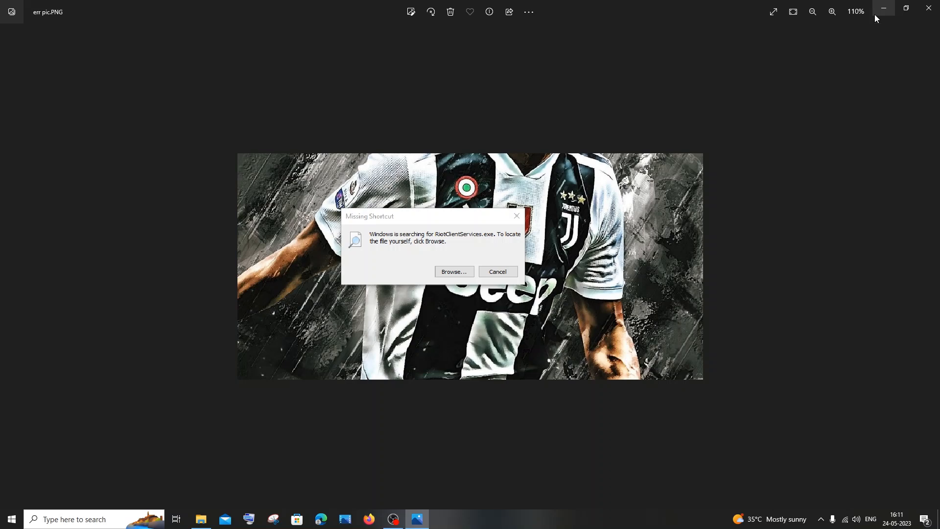
Minimize the Photos viewer, launch the VALORANT shortcut and dismiss the Missing Shortcut error
left_click(883, 12)
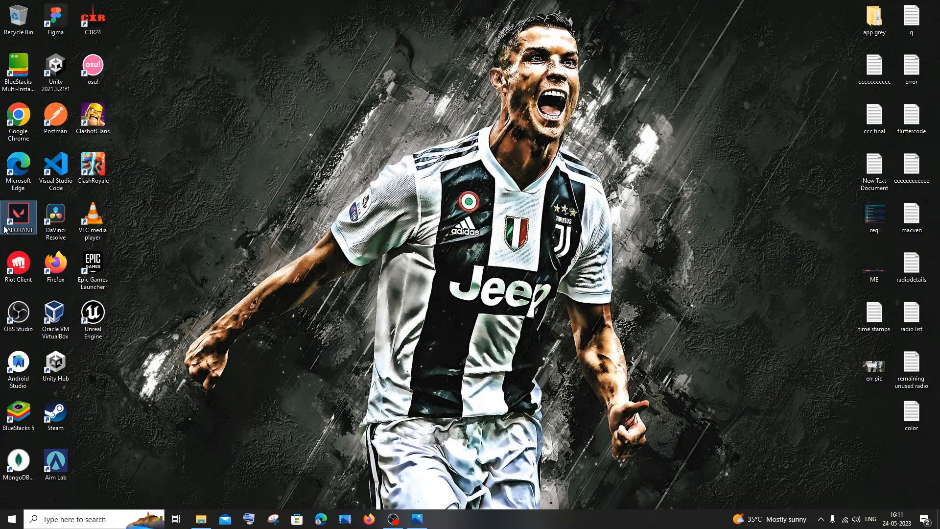
mouse_move(18, 216)
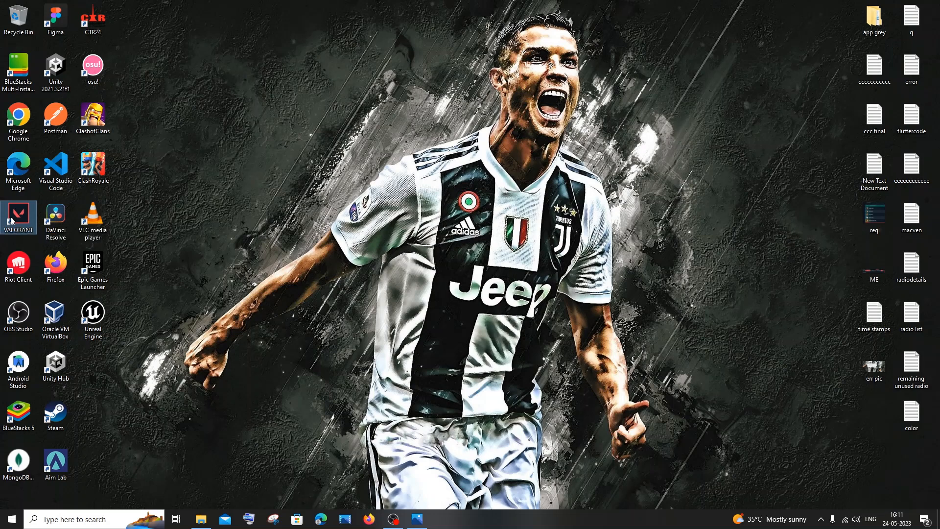
double_click(18, 218)
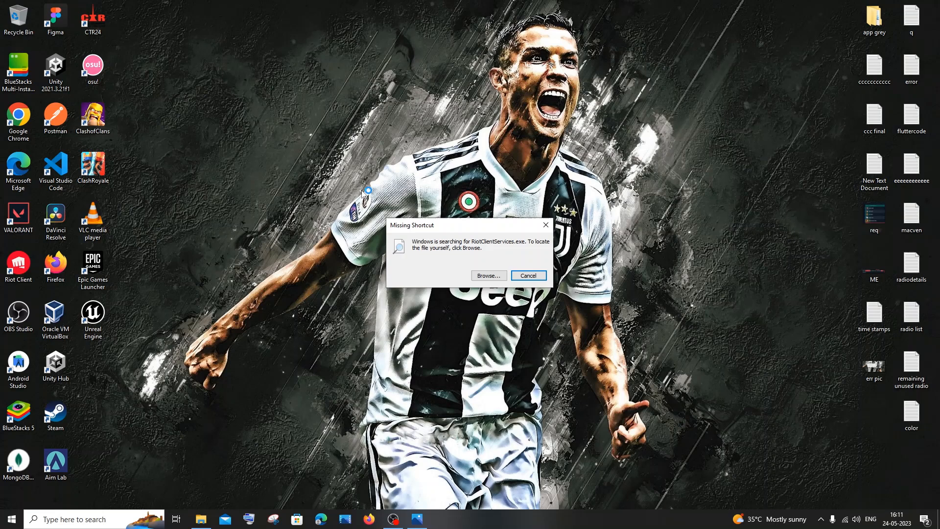
left_click(528, 275)
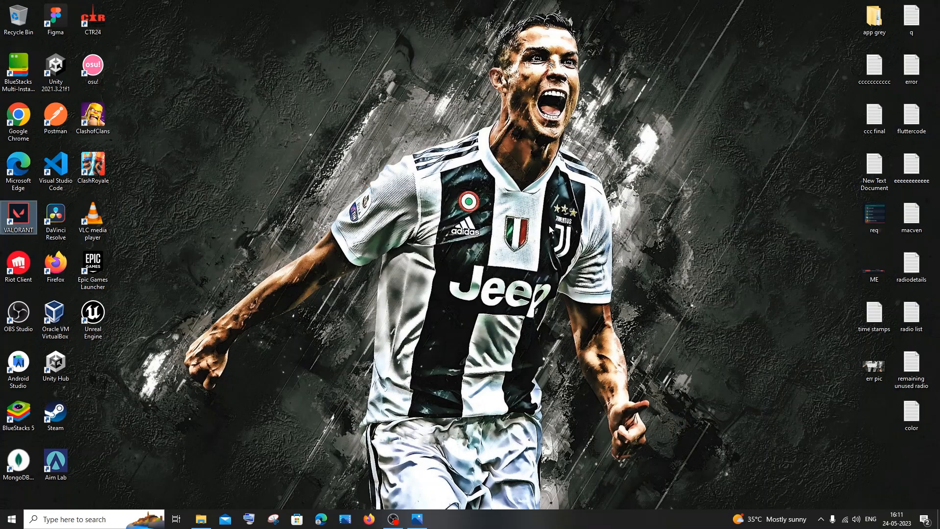
mouse_move(350, 279)
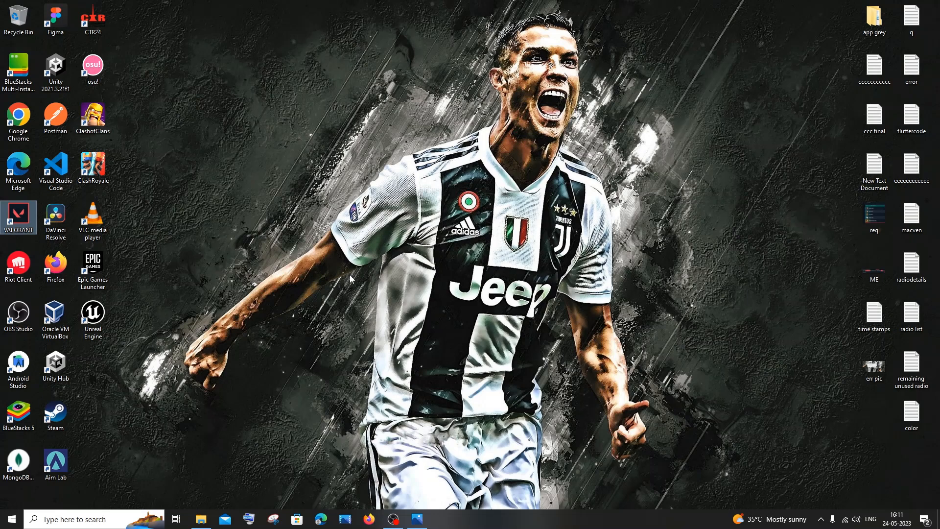
mouse_move(227, 422)
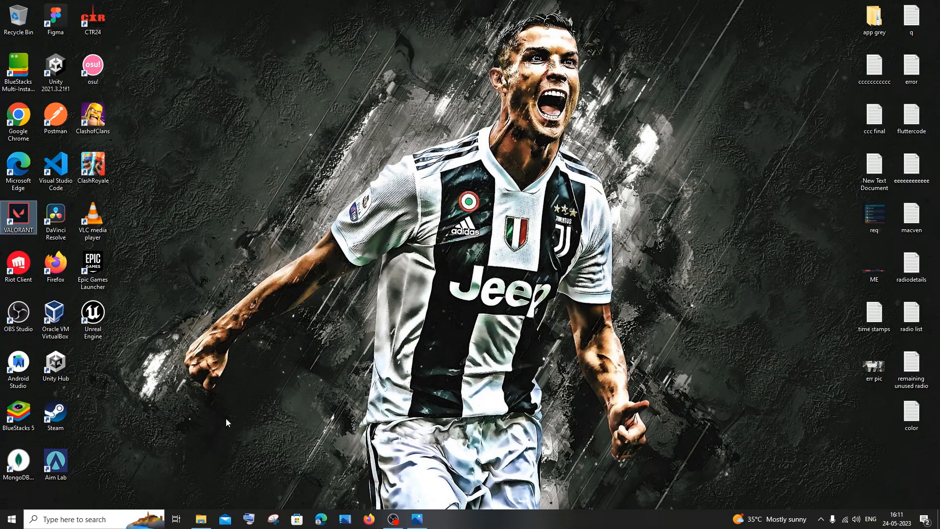
Browse to New Volume (D:) in File Explorer, enter the Riot Games folder, then select the VALORANT desktop shortcut
left_click(199, 519)
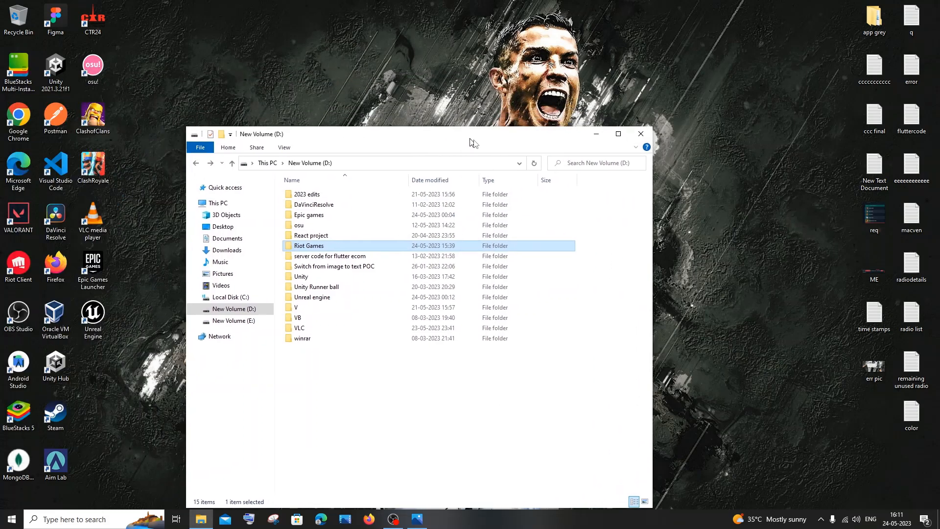
mouse_move(314, 248)
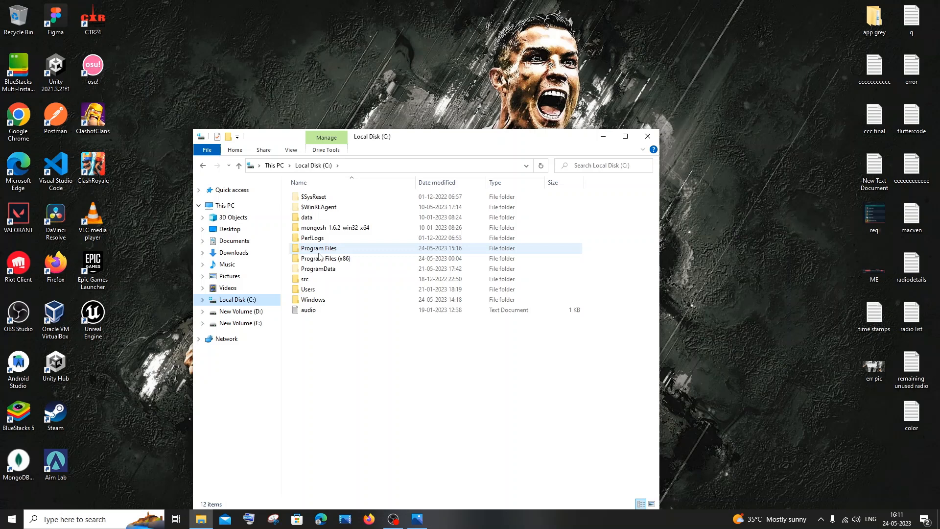
mouse_move(254, 311)
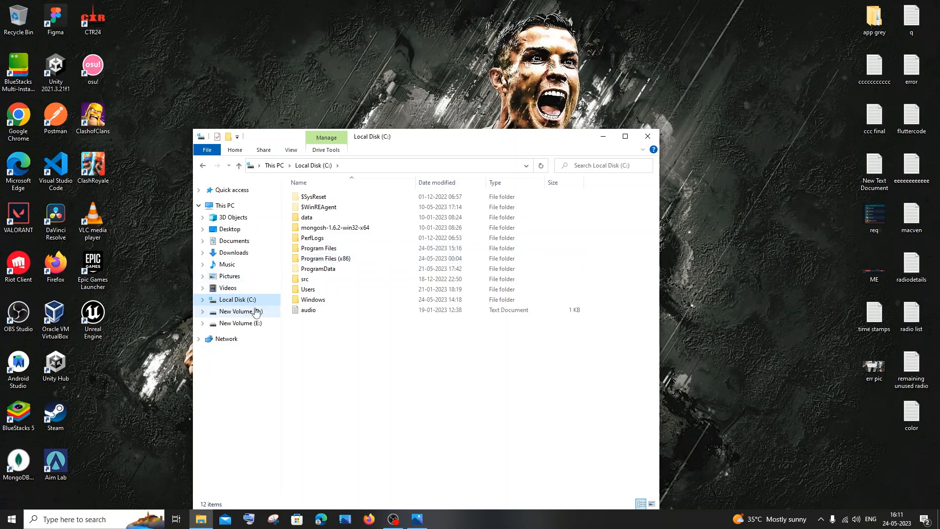
left_click(236, 311)
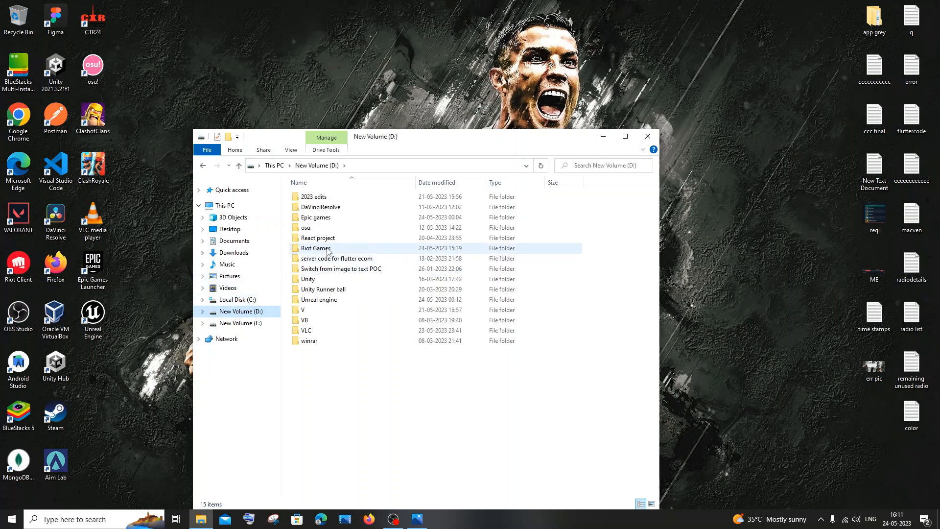
left_click(317, 248)
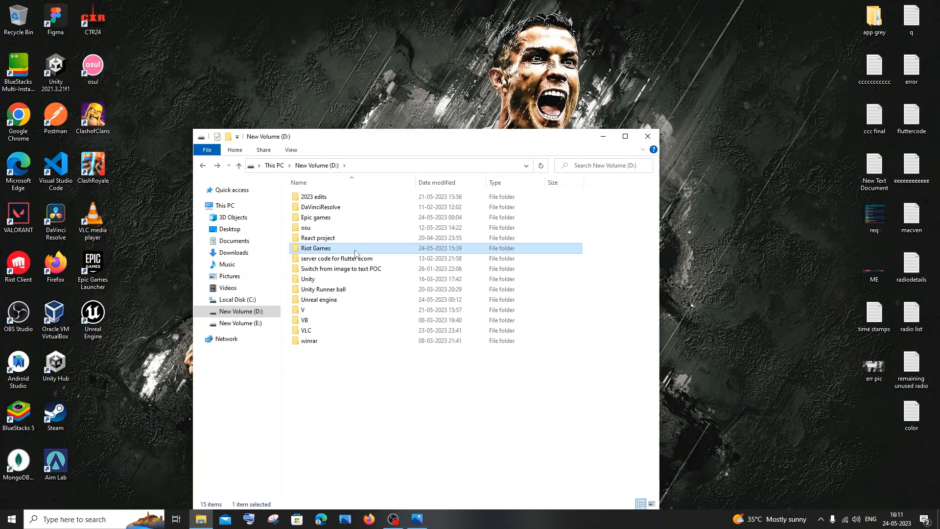
double_click(316, 248)
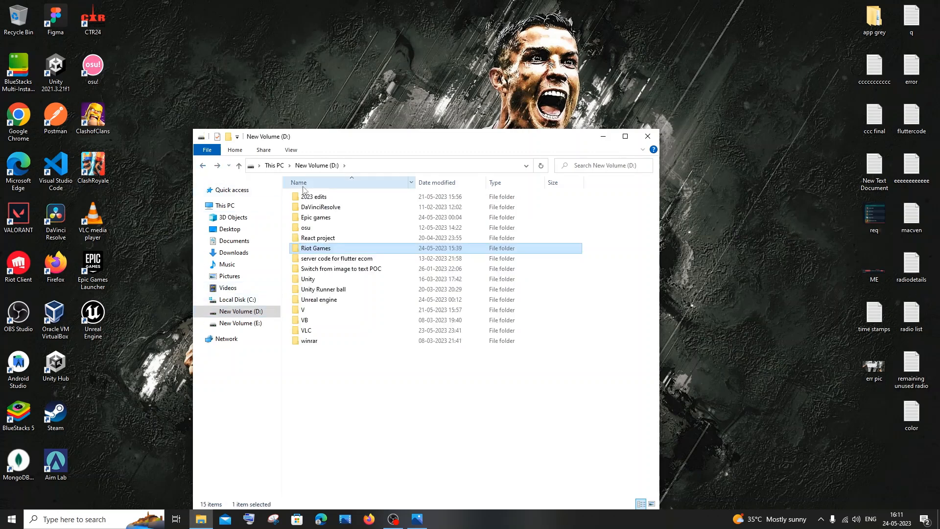
mouse_move(548, 148)
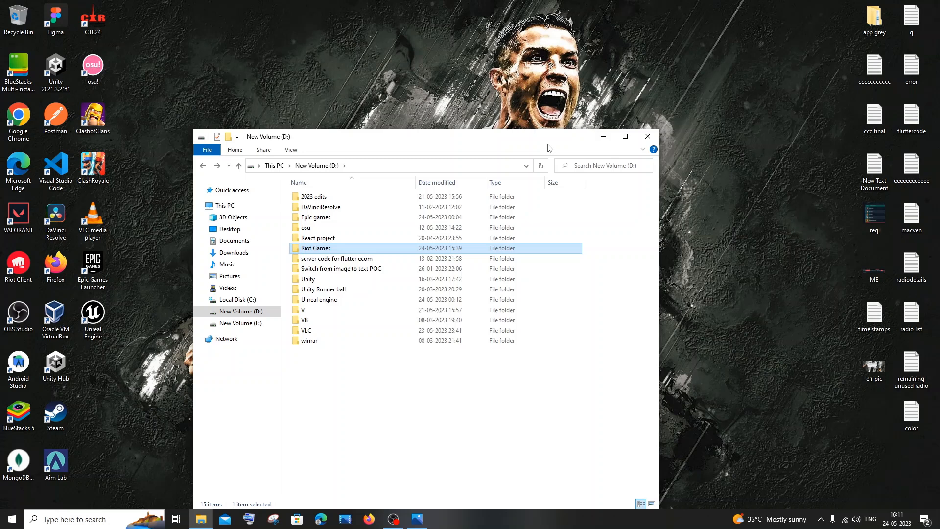
left_click(17, 216)
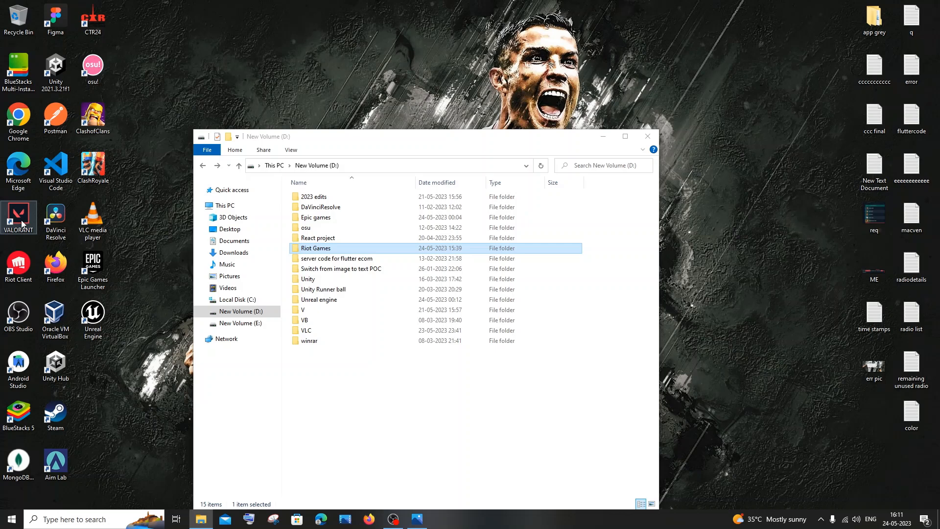
Bring up the VALORANT shortcut's Properties and inspect its Target path pointing at C:\Riot Games
right_click(18, 215)
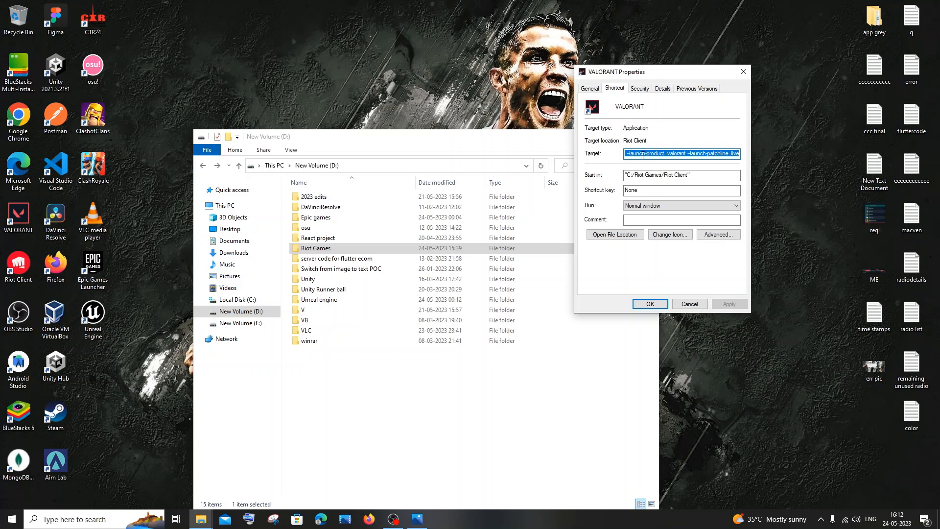
left_click(681, 176)
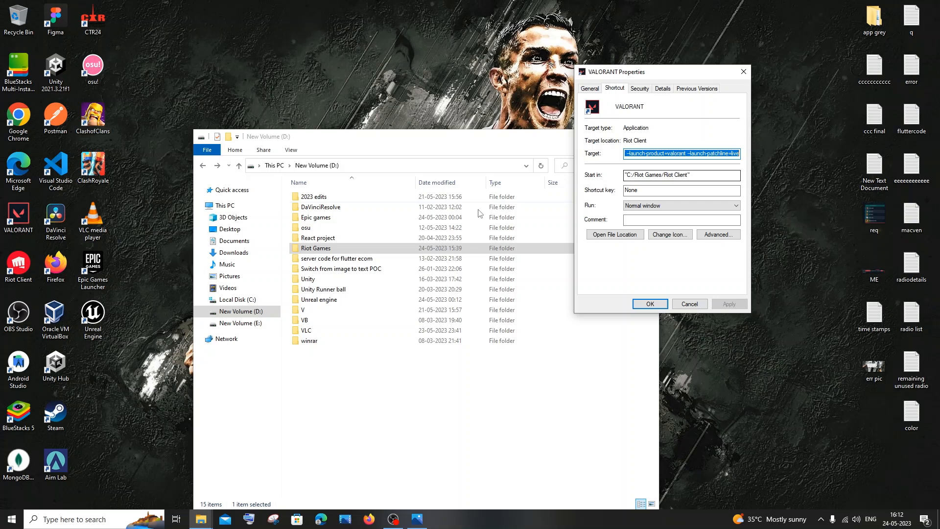
mouse_move(579, 191)
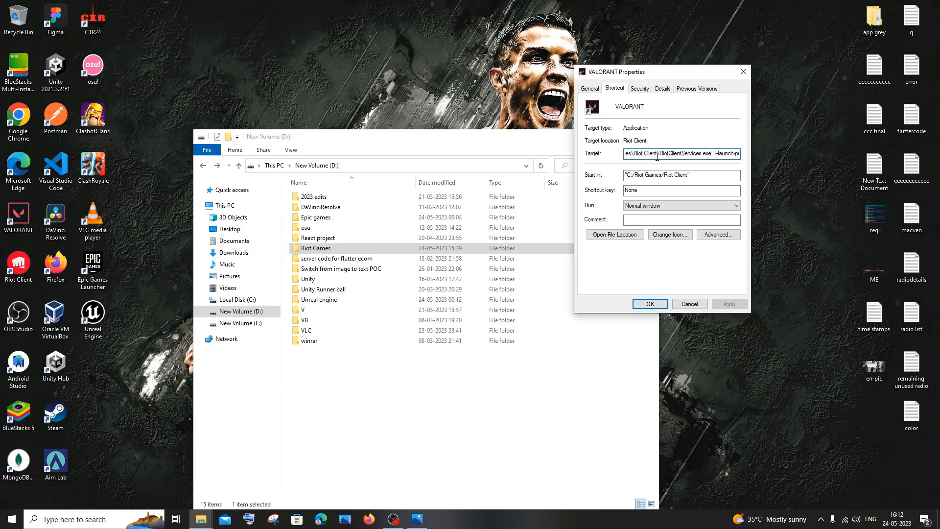
left_click(680, 154)
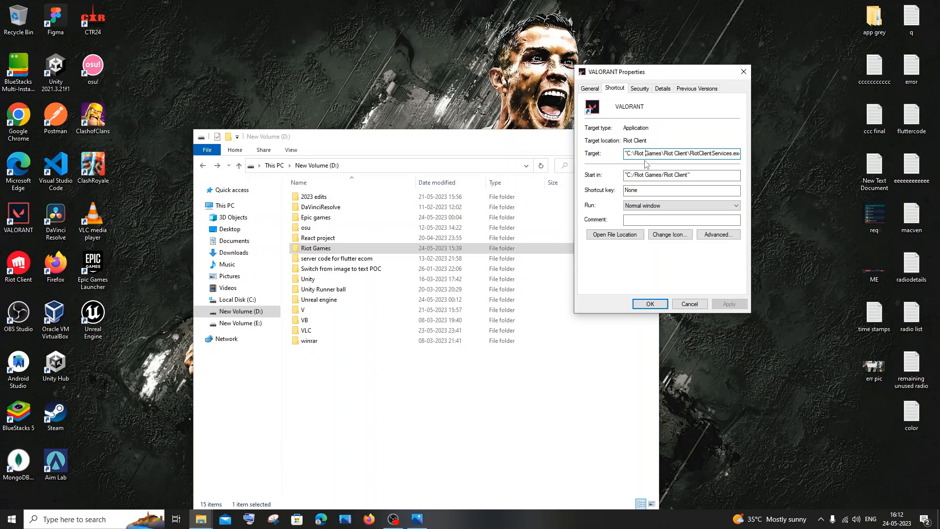
left_click(682, 175)
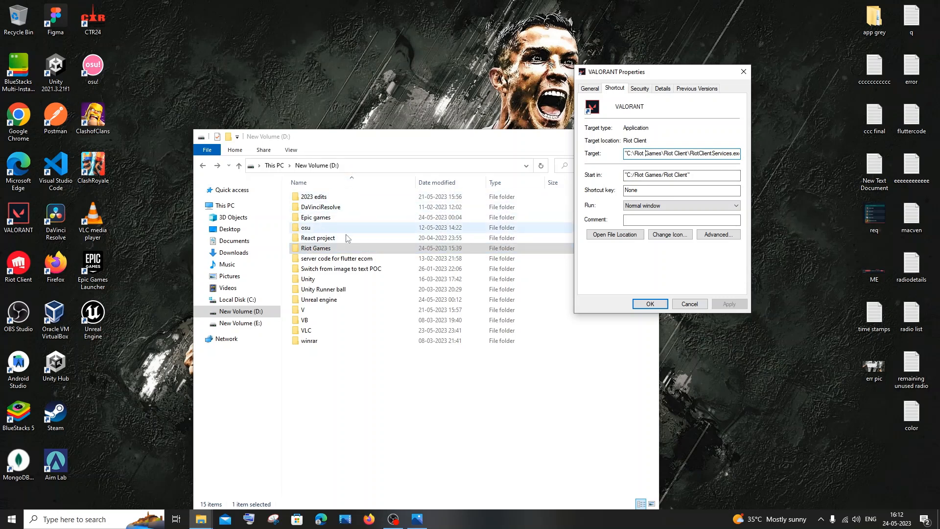
Enter the Riot Games folder on D: to confirm it holds Riot Client and VALORANT
left_click(316, 247)
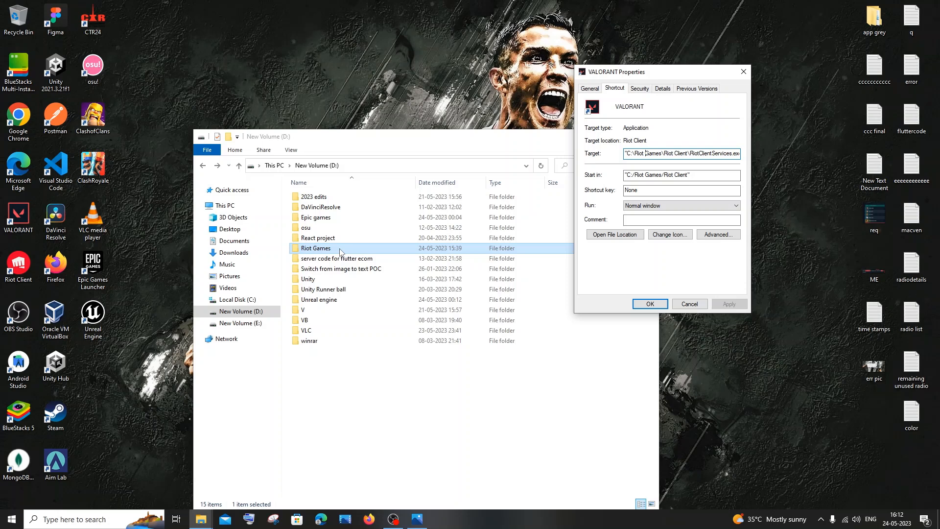
double_click(316, 247)
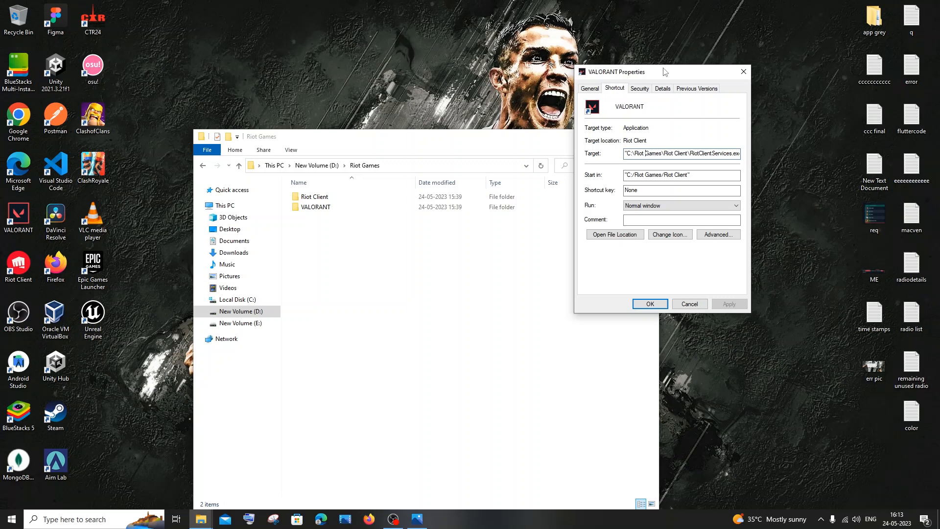
Change the drive letter in the shortcut's Target and Start in paths from C to D
left_click(659, 154)
type("D")
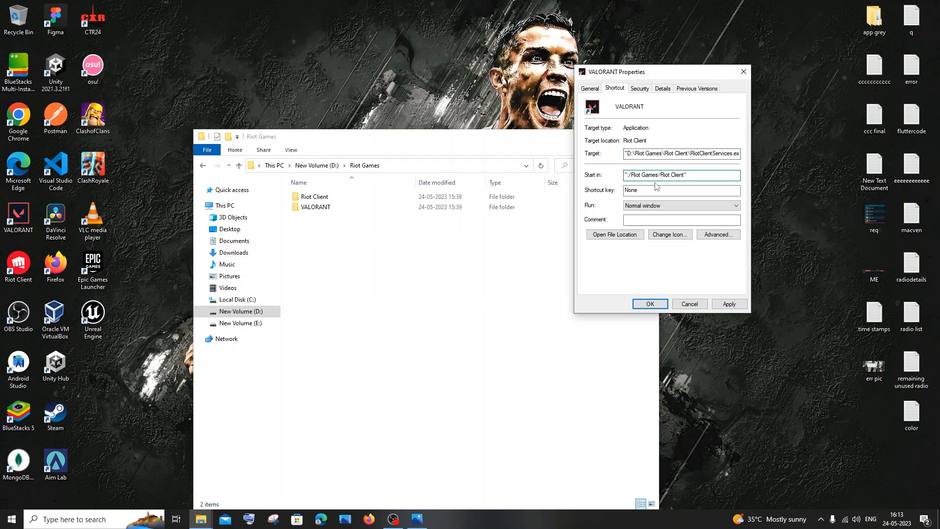
type("d")
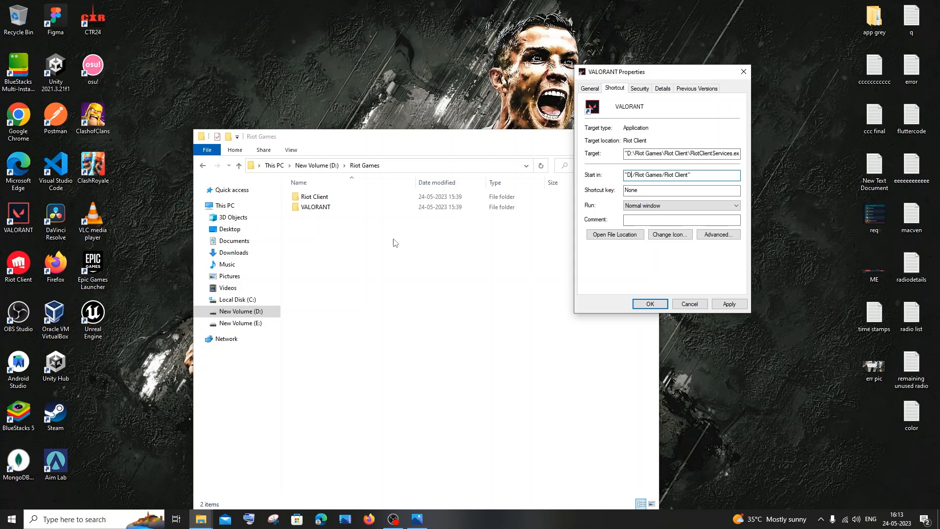
mouse_move(559, 161)
type(":")
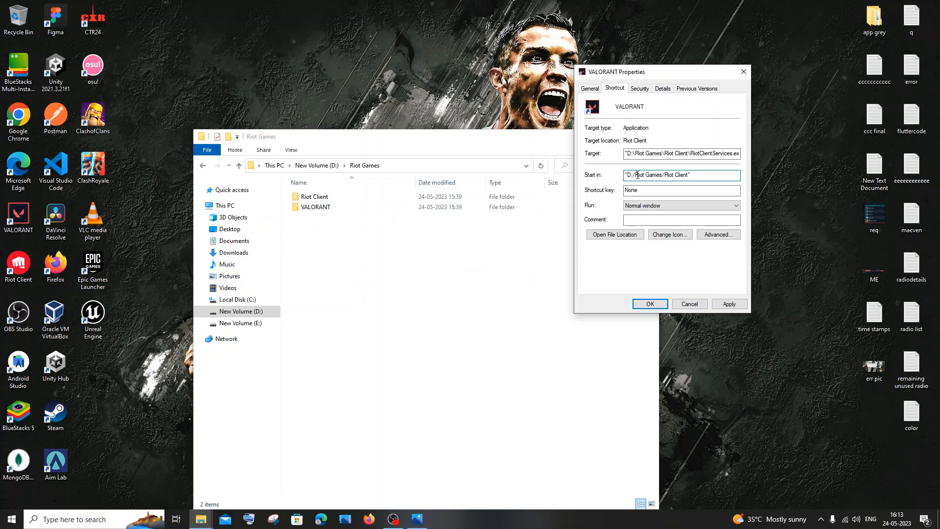
left_click(681, 153)
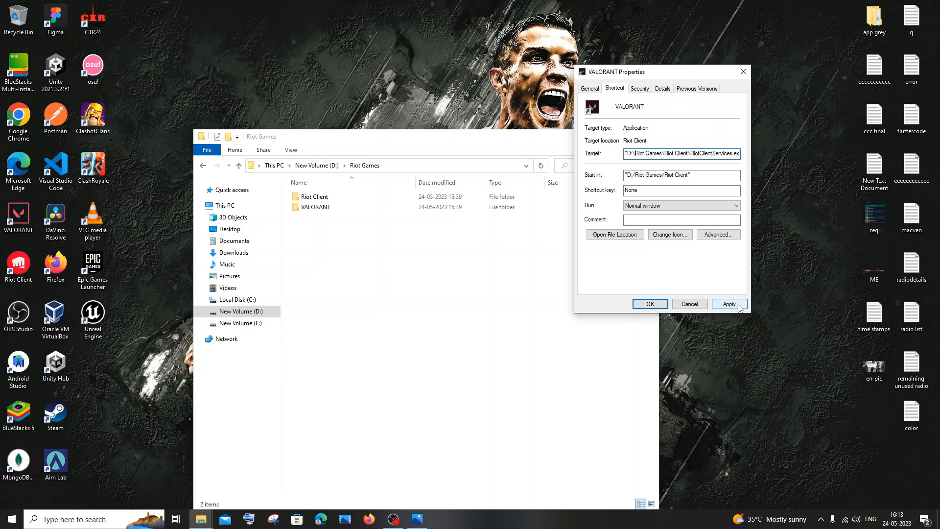
Apply the new paths, grant administrator permission on Access Denied, and close Properties with OK
left_click(728, 303)
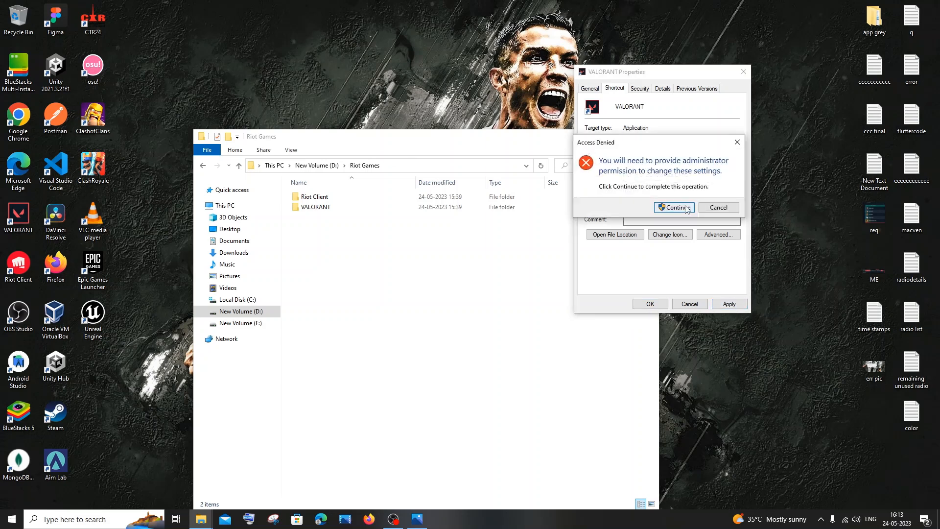
left_click(674, 207)
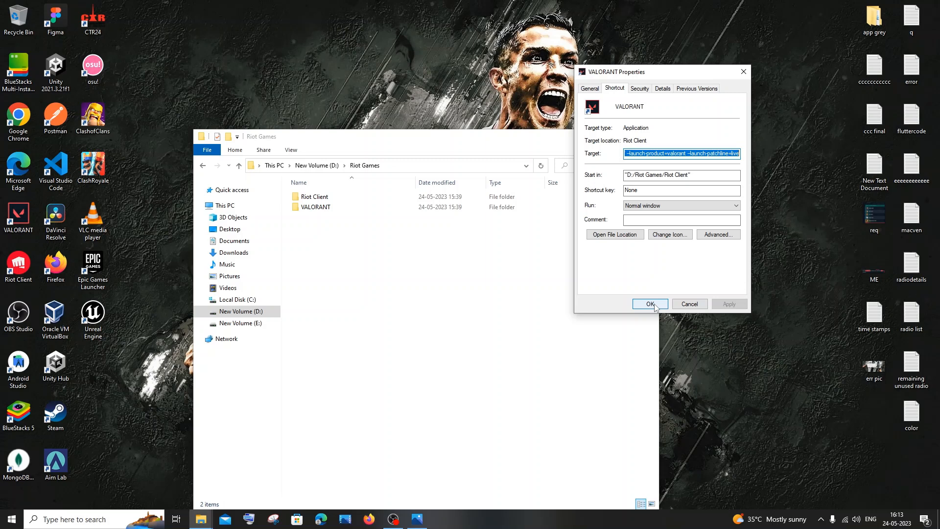
left_click(650, 303)
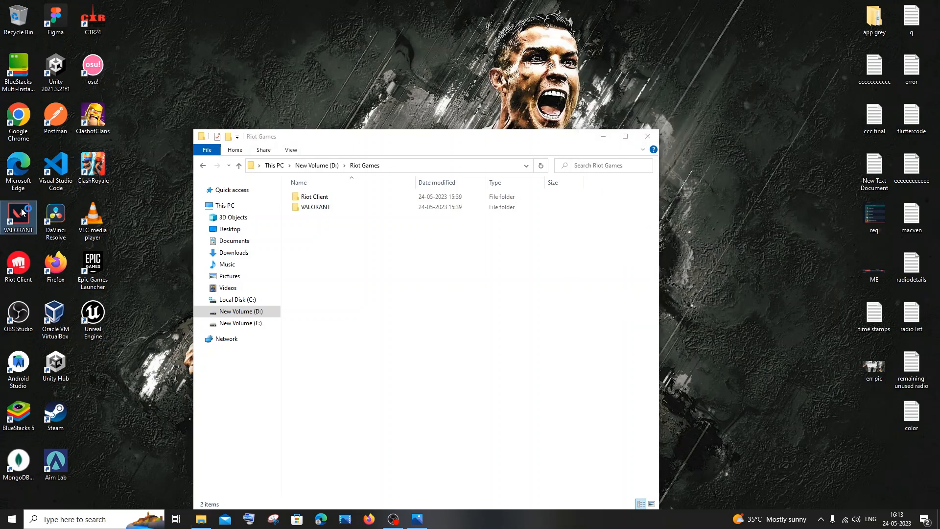
mouse_move(17, 212)
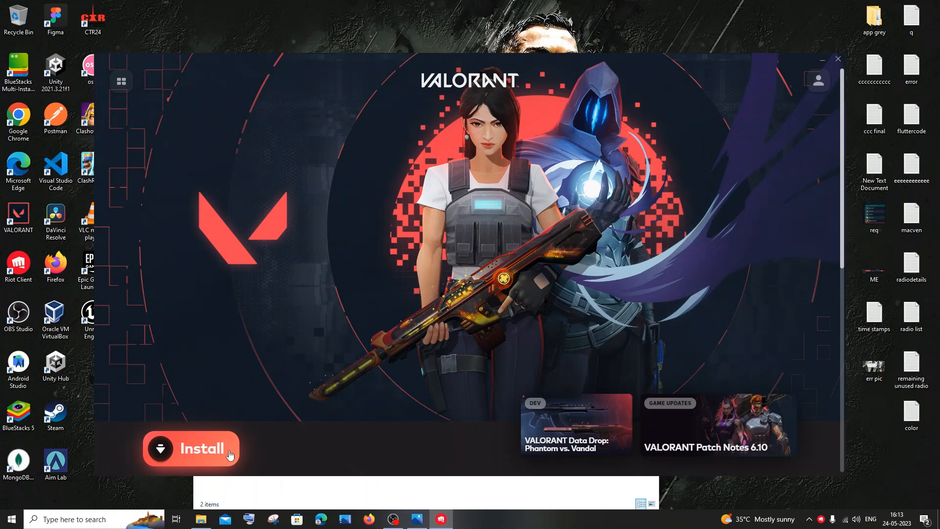
Start the VALORANT install in Riot Client to bring up the install location dialog
left_click(191, 448)
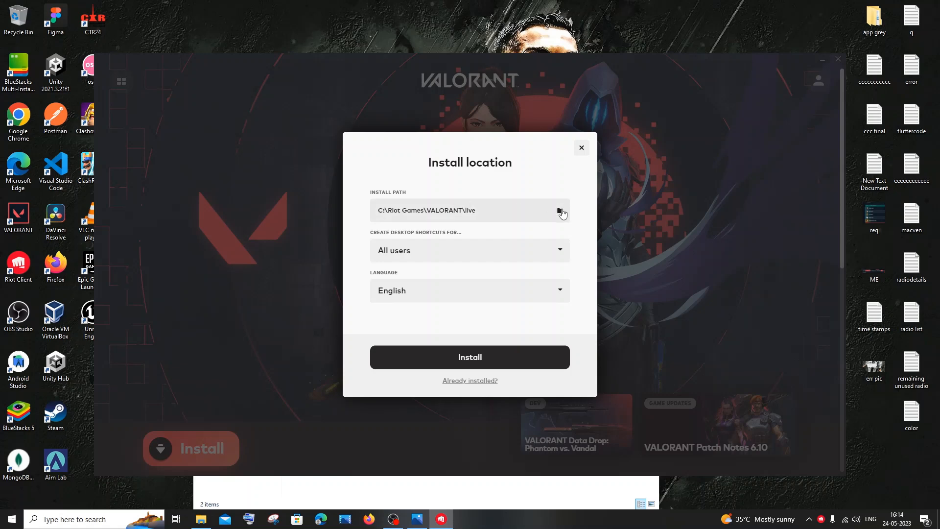
Browse This PC > New Volume (D:) > Riot Games as the install folder and confirm the install to D:\Riot Games\VALORANT\live
left_click(560, 211)
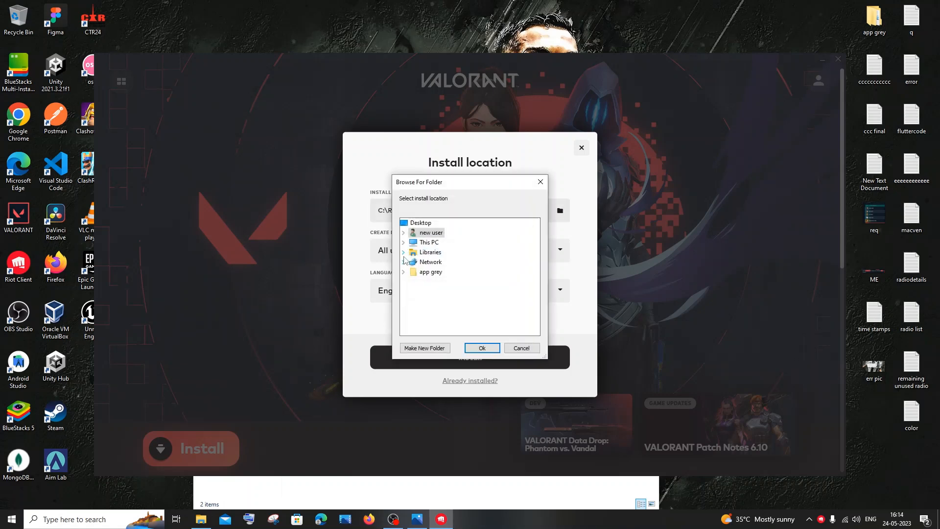
left_click(404, 242)
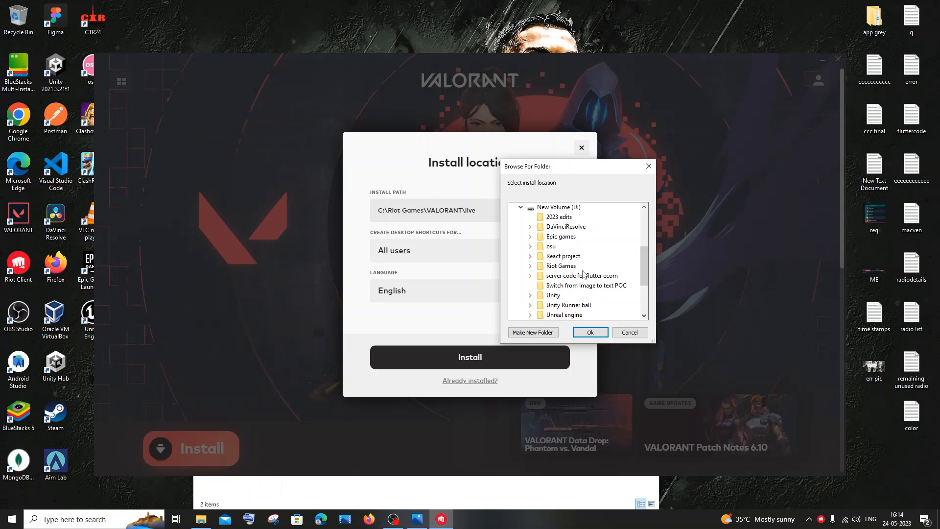
scroll("down", 3)
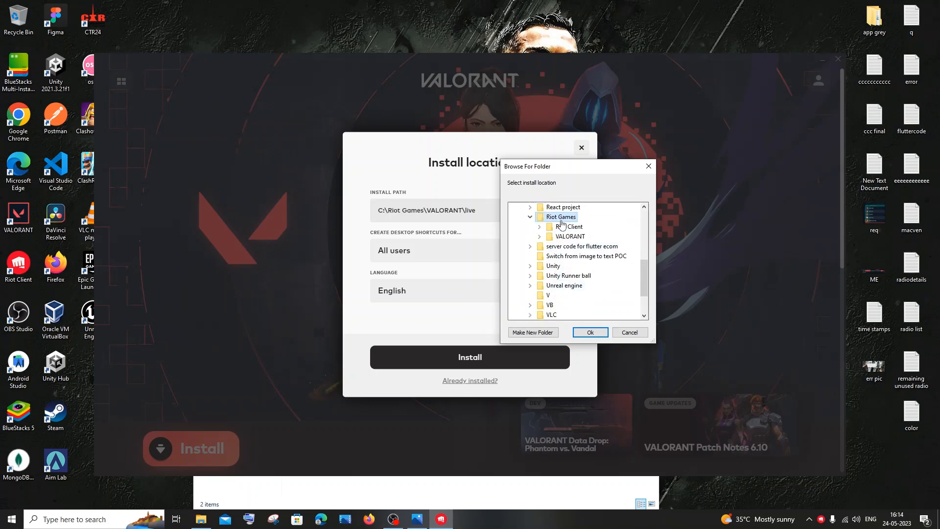
left_click(589, 332)
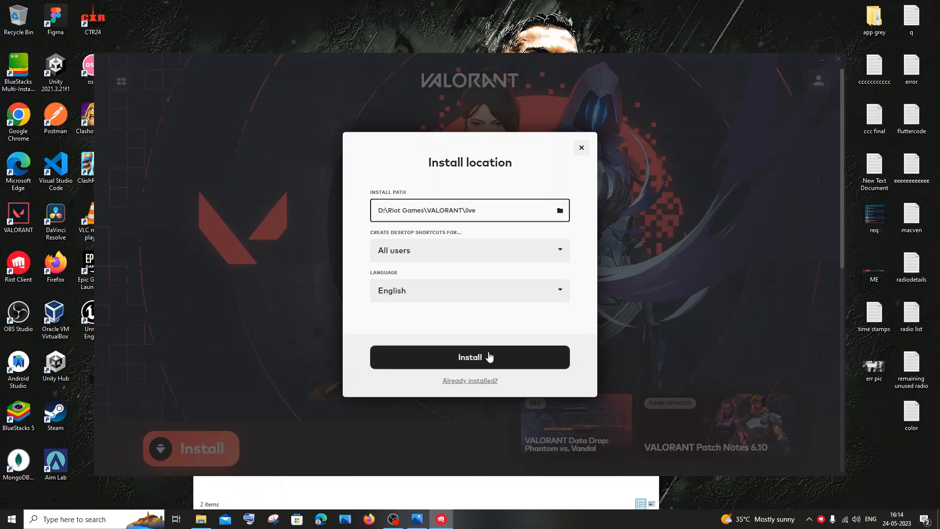
left_click(469, 357)
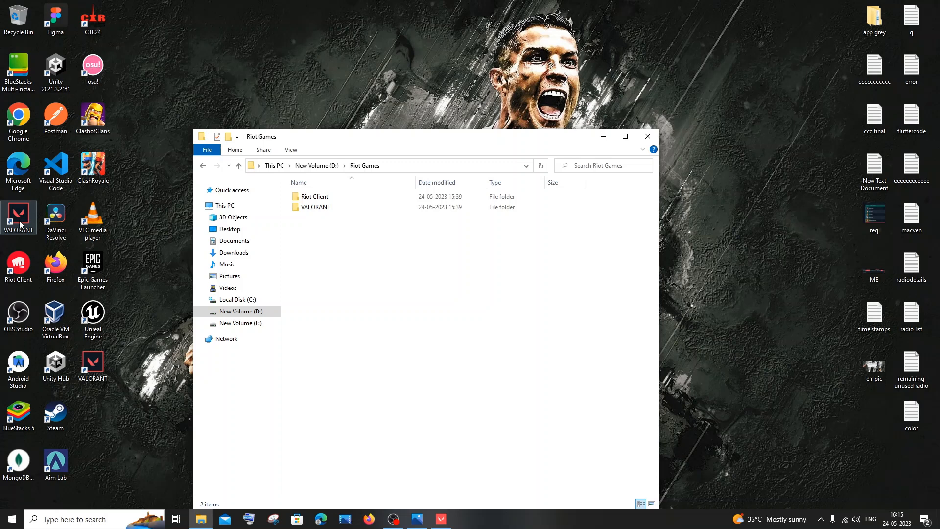
mouse_move(17, 210)
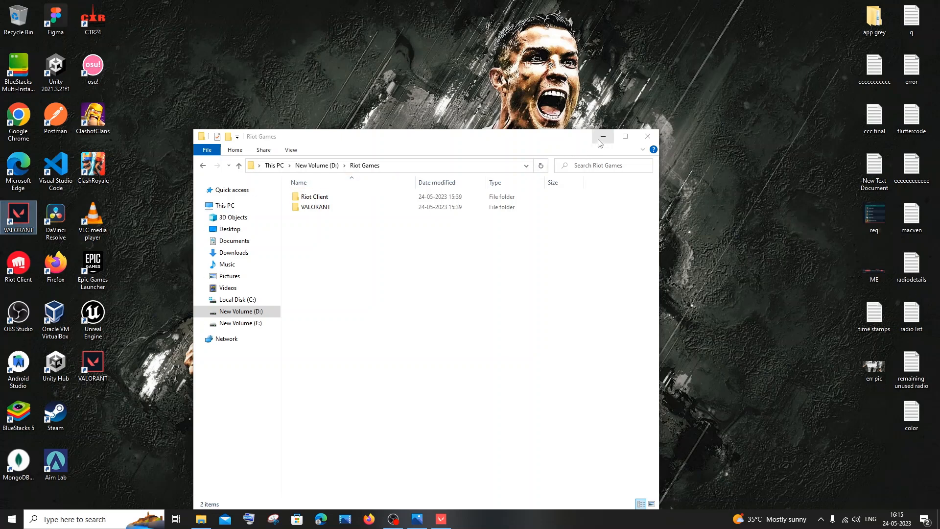
Launch VALORANT from its fixed desktop shortcut and allow Riot Client through the Windows firewall
right_click(17, 216)
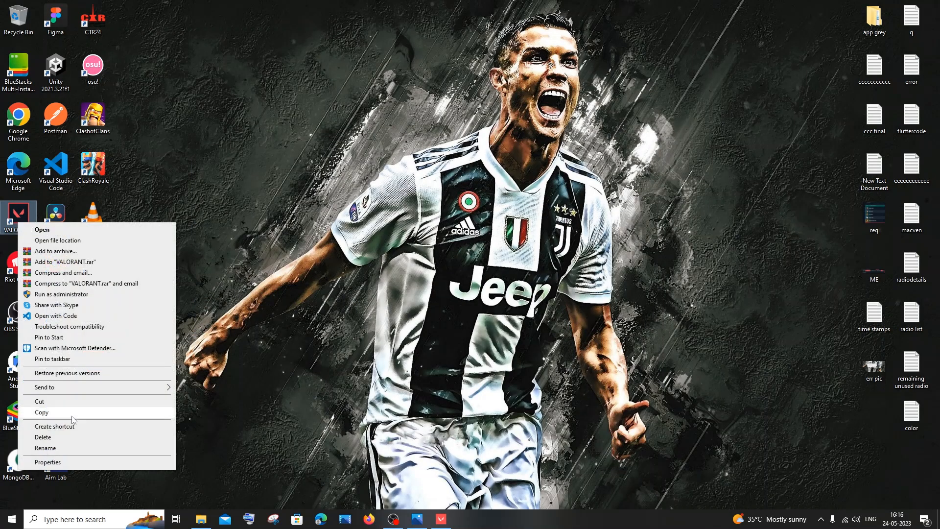
left_click(118, 258)
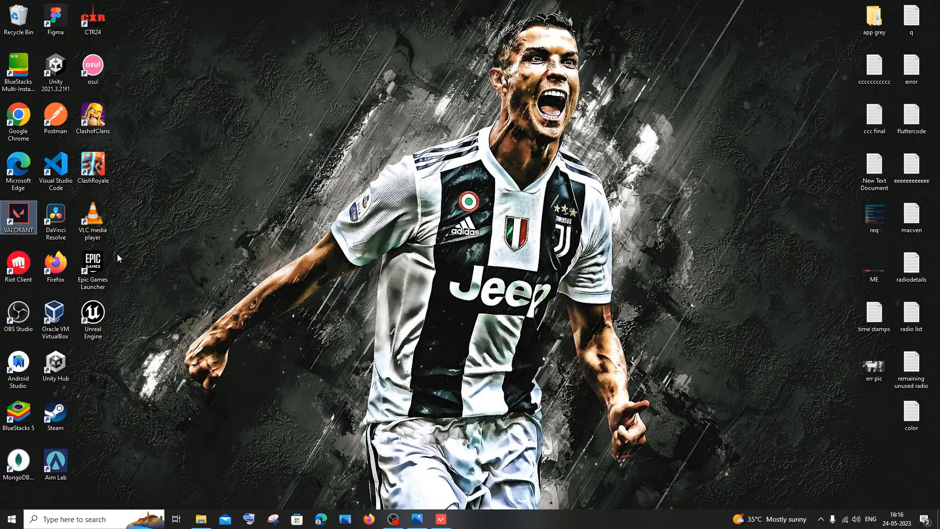
left_click(11, 519)
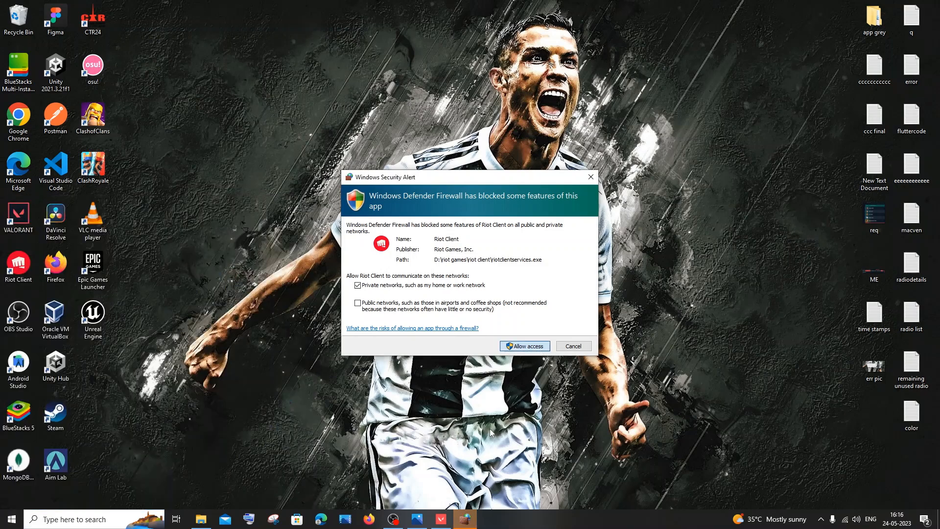
left_click(523, 346)
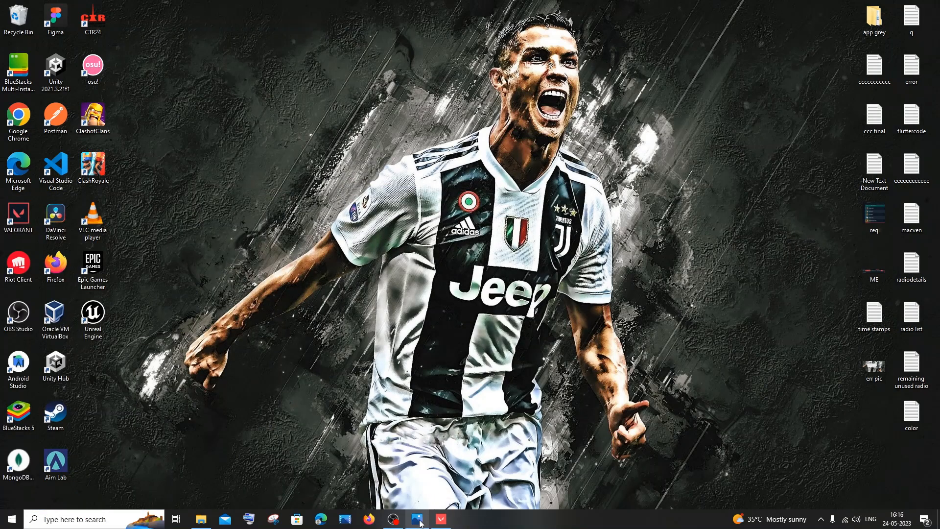